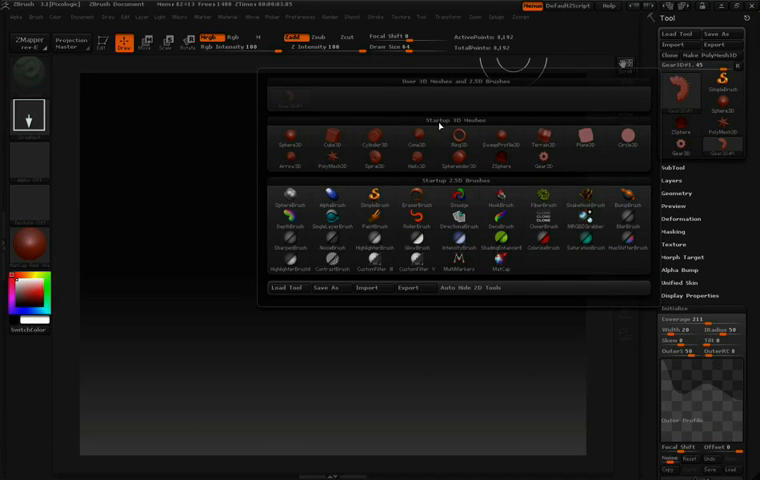
Select the Gear3D primitive and drag it out onto the canvas
{"action": "left_click", "coordinate": [290, 140]}
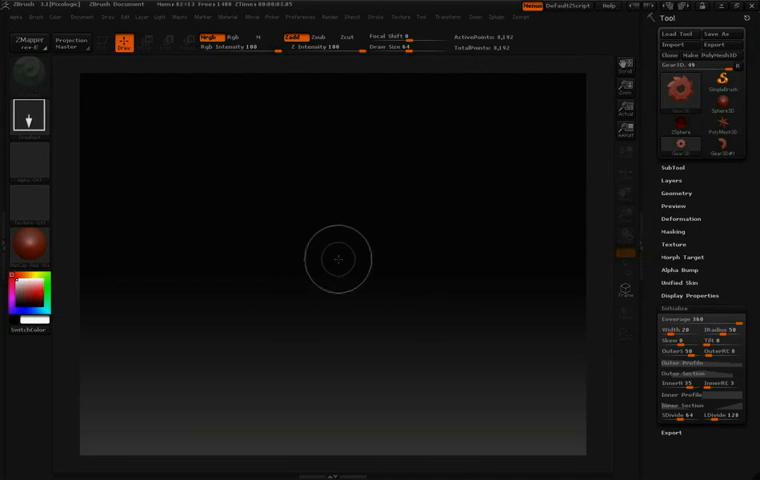
{"action": "left_click_drag", "start_coordinate": [340, 258], "coordinate": [458, 365]}
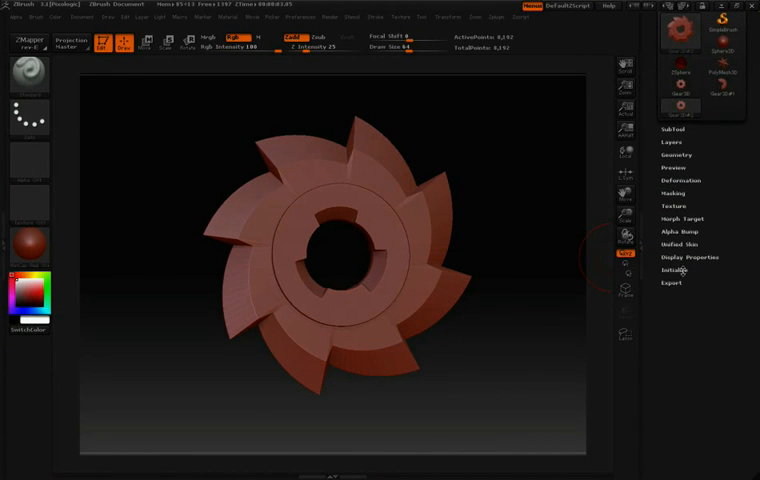
Expand Initialize's Outer Profile curve for the teeth, then rotate the gear to inspect the spikes
{"action": "left_click", "coordinate": [667, 271]}
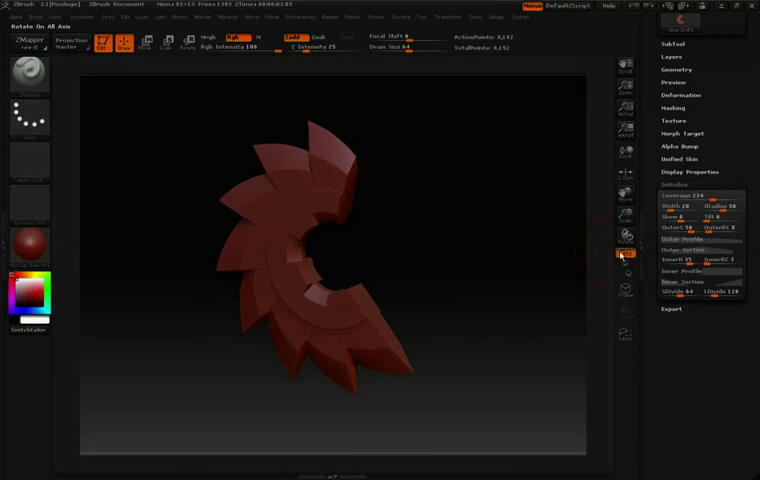
{"action": "left_click", "coordinate": [689, 238]}
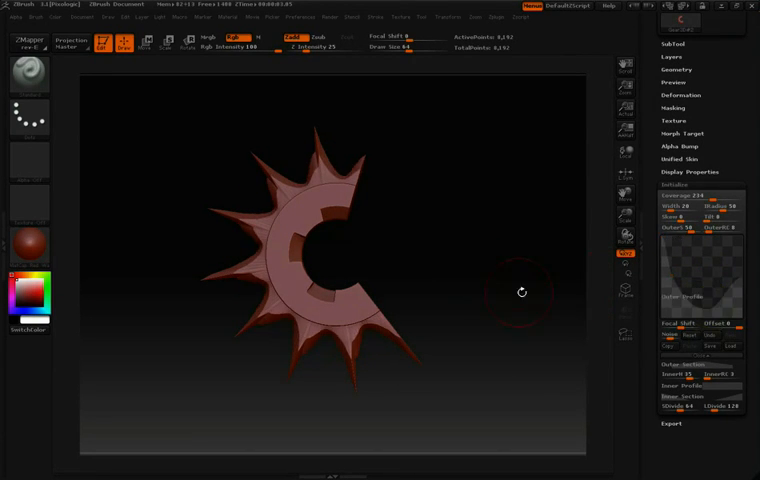
{"action": "left_click_drag", "start_coordinate": [521, 291], "coordinate": [584, 234]}
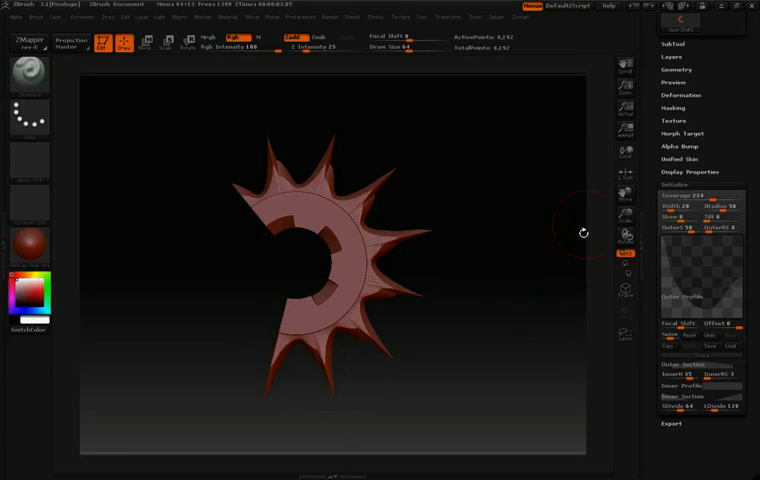
{"action": "left_click_drag", "start_coordinate": [583, 235], "coordinate": [479, 284]}
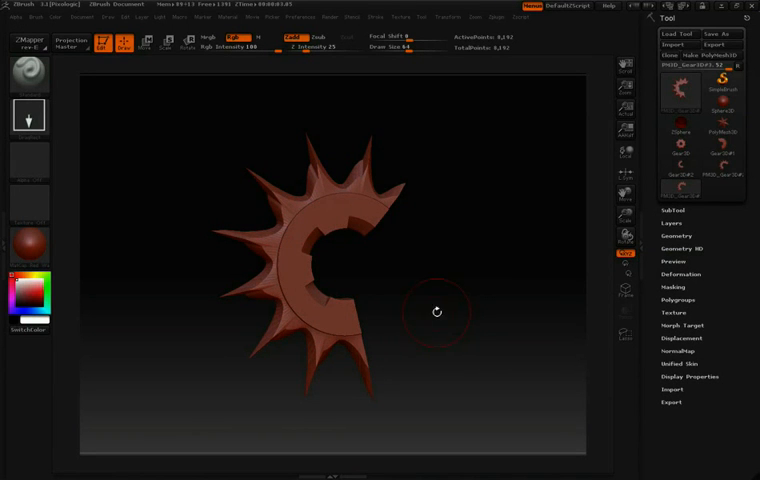
Orbit the converted, subdivided gear mesh to view it from new angles
{"action": "left_click_drag", "start_coordinate": [435, 310], "coordinate": [500, 272]}
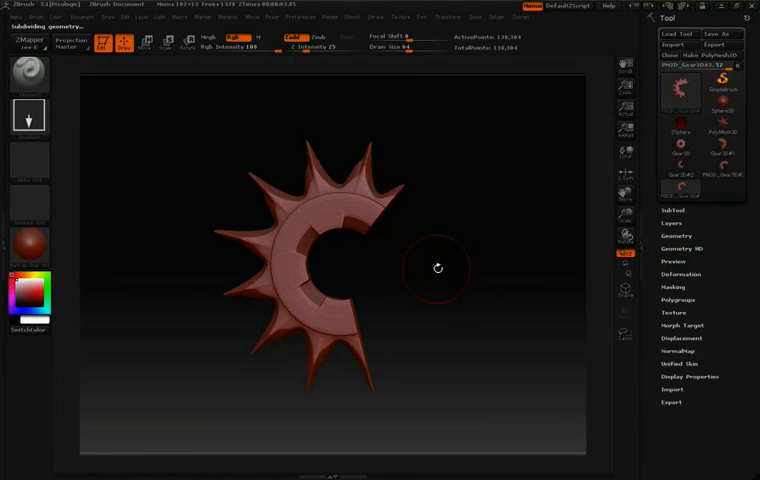
{"action": "left_click_drag", "start_coordinate": [437, 268], "coordinate": [119, 127]}
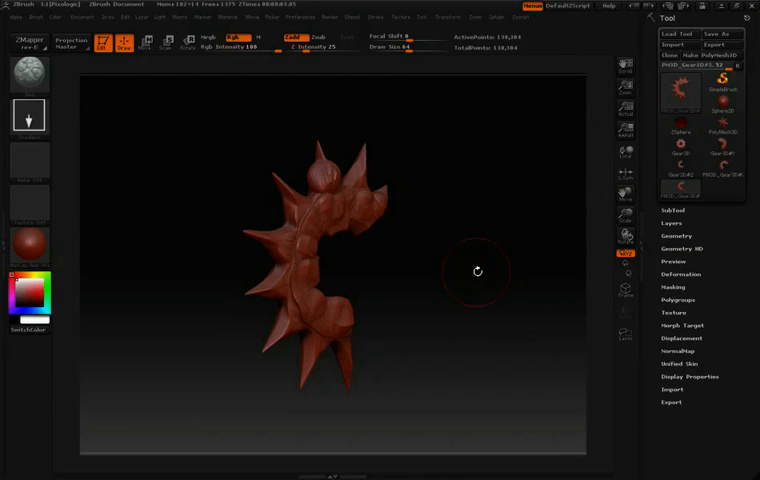
{"action": "mouse_move", "coordinate": [184, 130]}
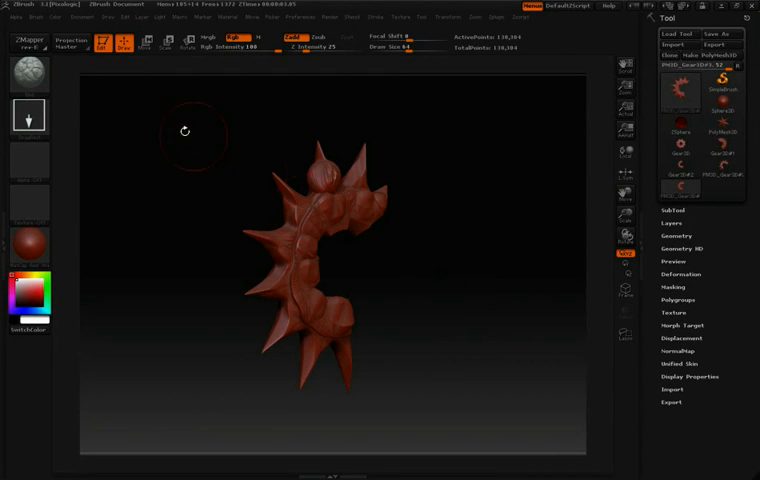
{"action": "mouse_move", "coordinate": [107, 51]}
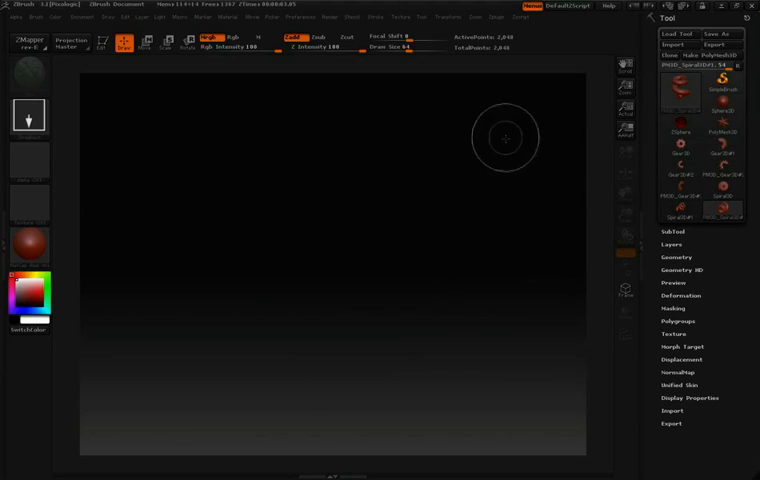
{"action": "mouse_move", "coordinate": [550, 97]}
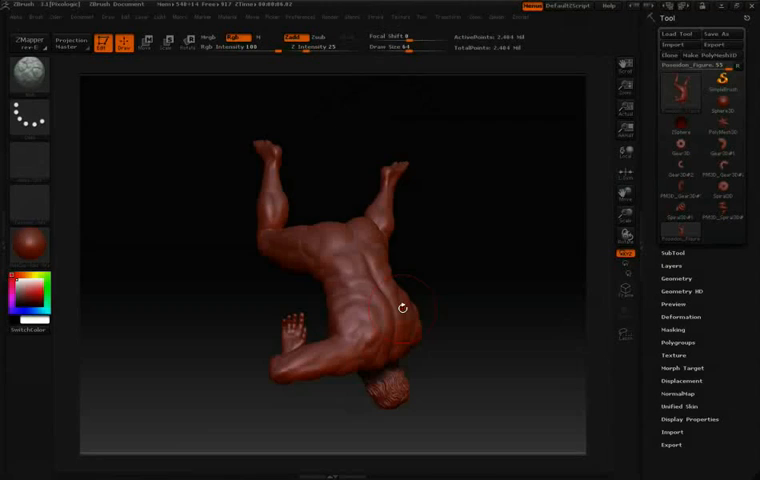
Rotate the Poseidon figure upright and zoom in on its bearded head and torso
{"action": "left_click_drag", "start_coordinate": [400, 307], "coordinate": [505, 225]}
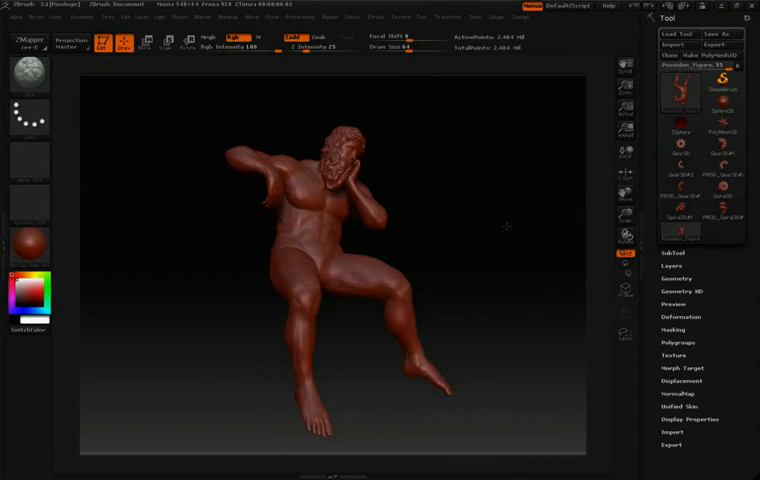
{"action": "left_click_drag", "start_coordinate": [505, 225], "coordinate": [513, 260]}
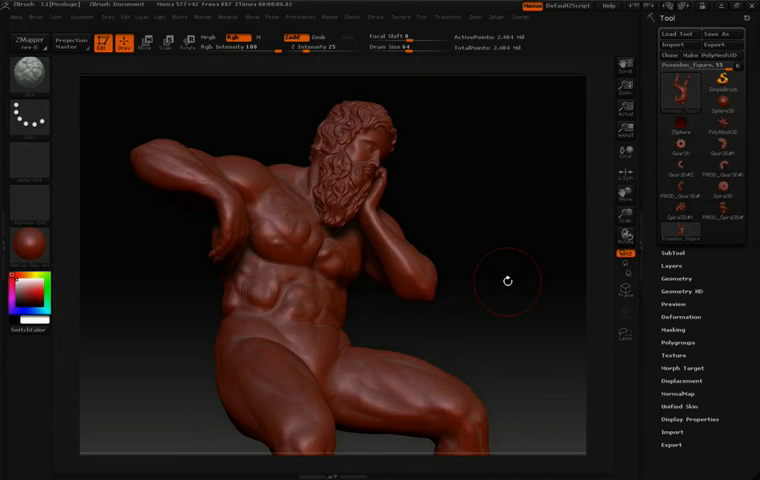
{"action": "left_click_drag", "start_coordinate": [507, 281], "coordinate": [310, 220]}
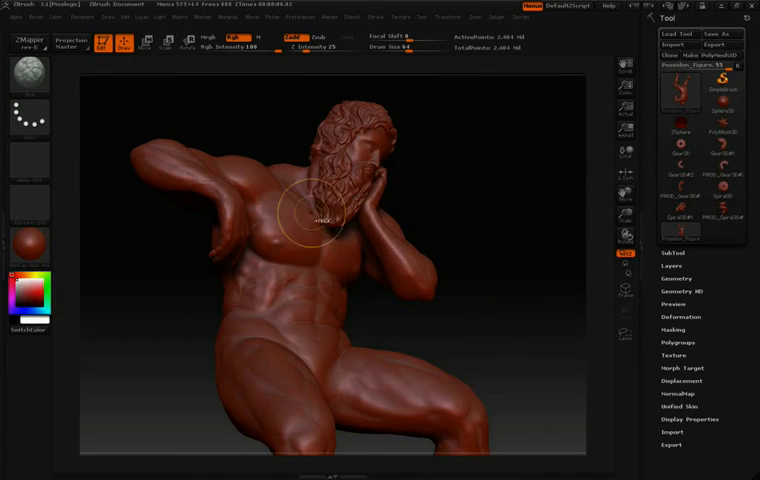